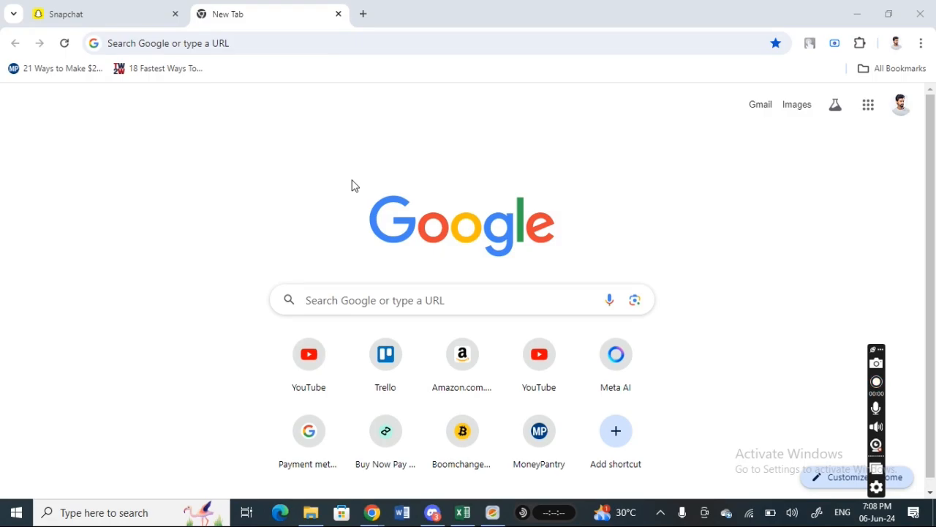
# Enable Chrome DevTools device emulation so Snapchat Web renders in a phone-sized layout
pyautogui.click(875, 382)
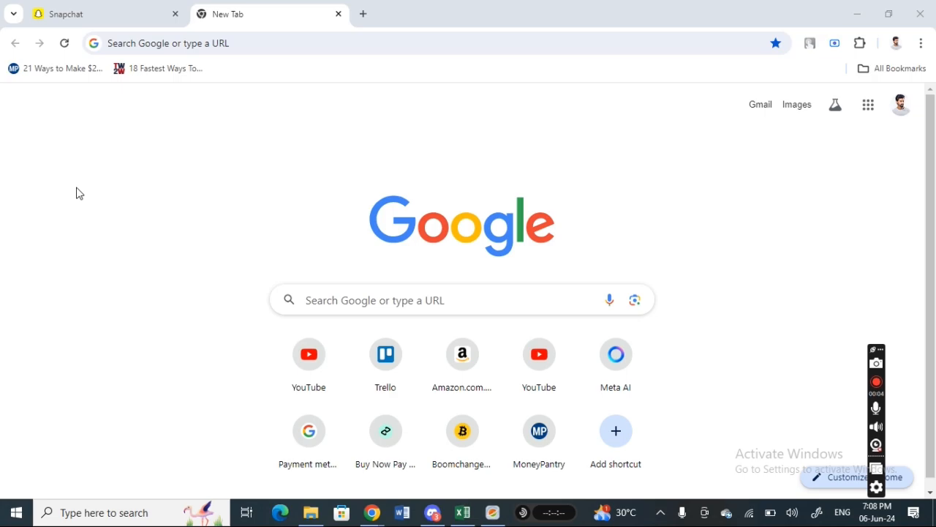
pyautogui.moveTo(332, 193)
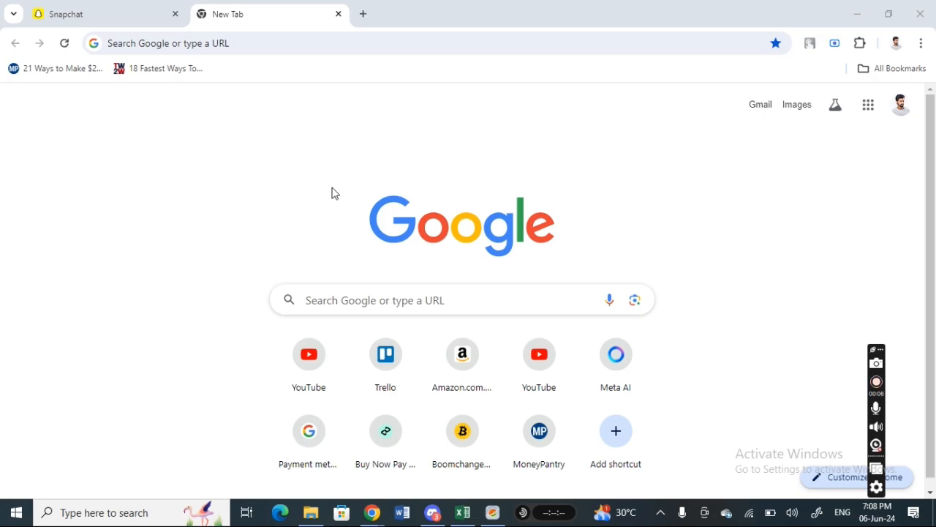
pyautogui.moveTo(308, 28)
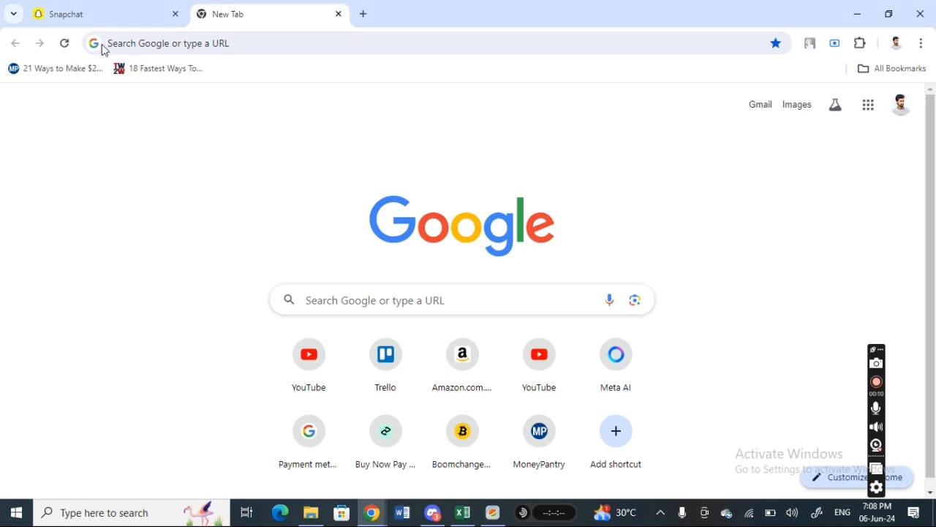
pyautogui.click(66, 13)
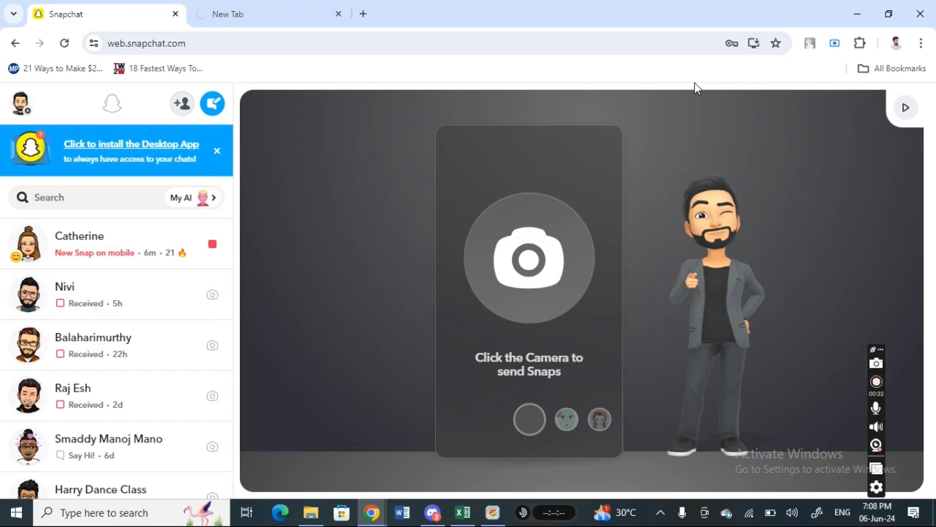
pyautogui.moveTo(364, 9)
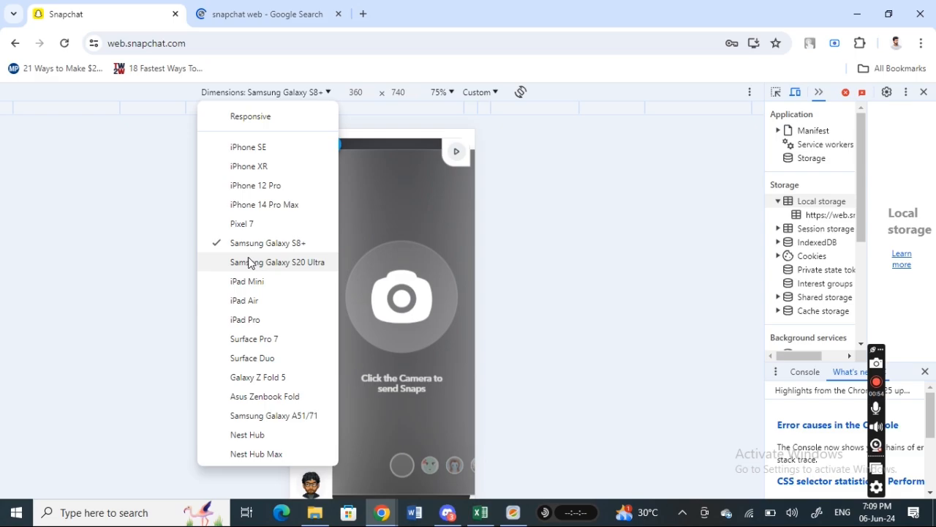
# Emulate a Samsung Galaxy S20 Ultra and open Catherine's chat showing its received snaps
pyautogui.click(277, 262)
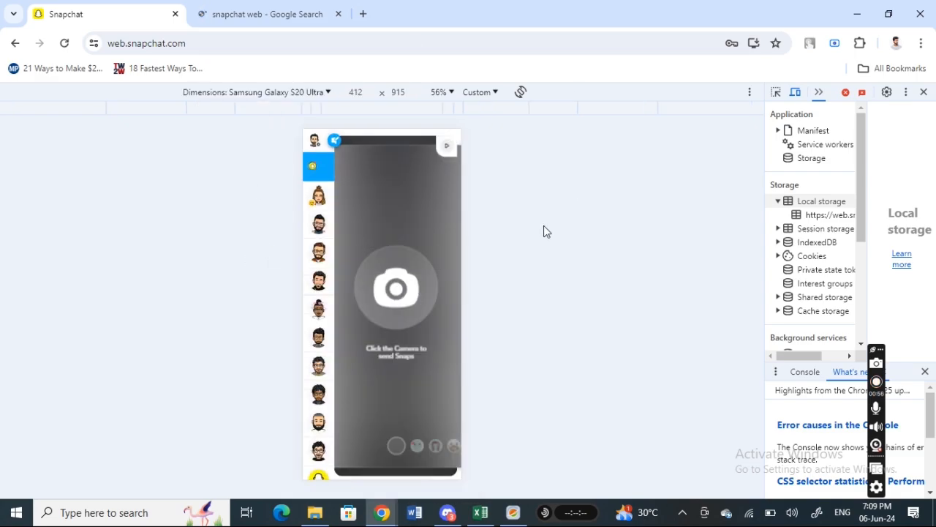
pyautogui.click(319, 196)
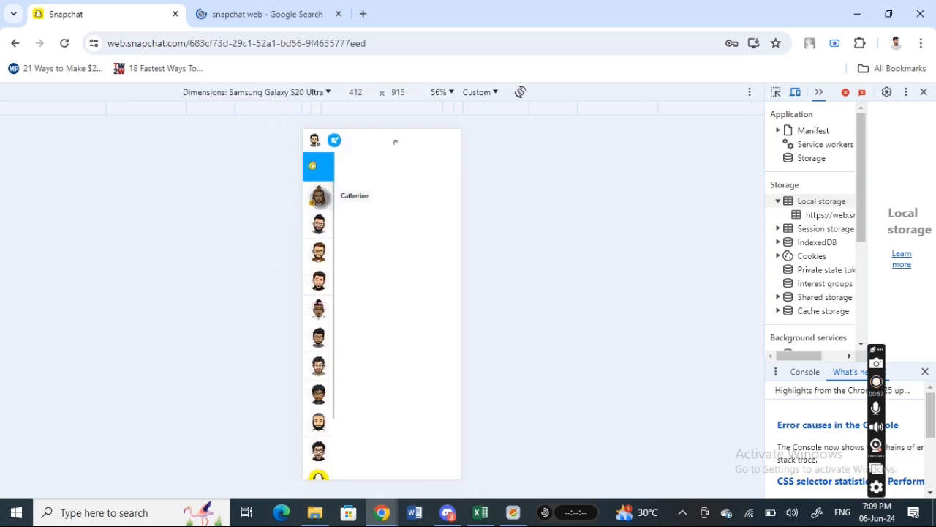
pyautogui.click(319, 196)
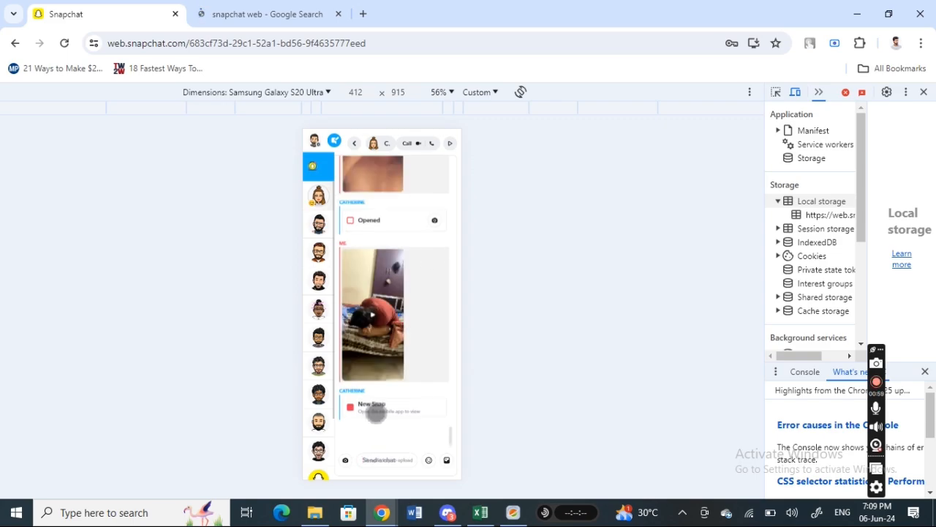